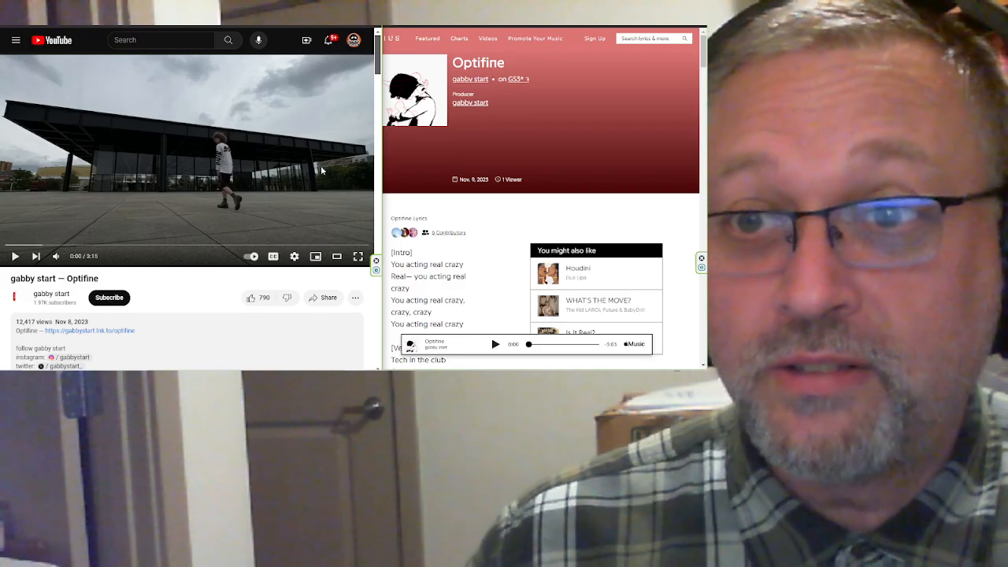
pyautogui.moveTo(527, 155)
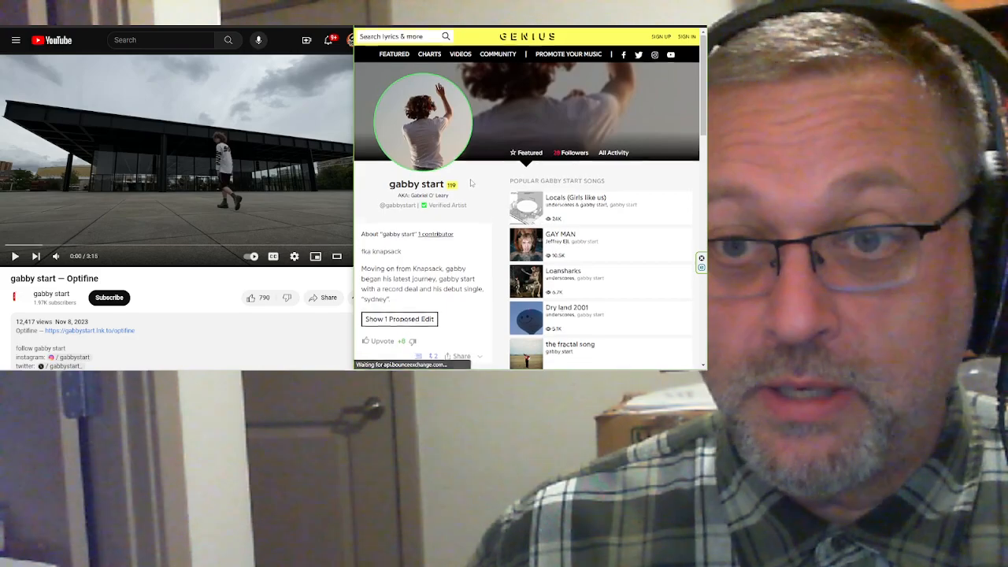
# Scroll down the gabby start artist page through the bio, popular songs and scholars
pyautogui.scroll(-3)
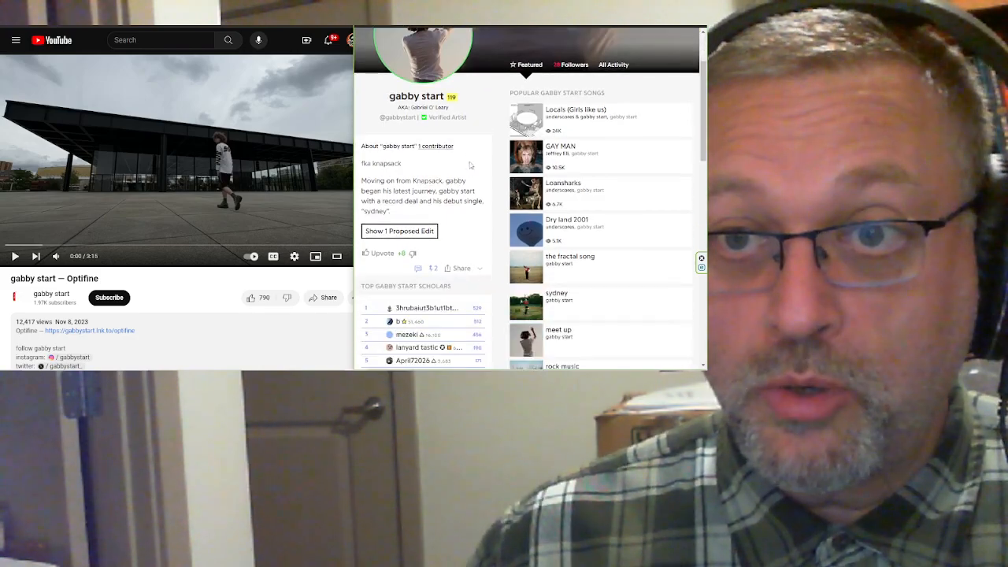
pyautogui.scroll(-3)
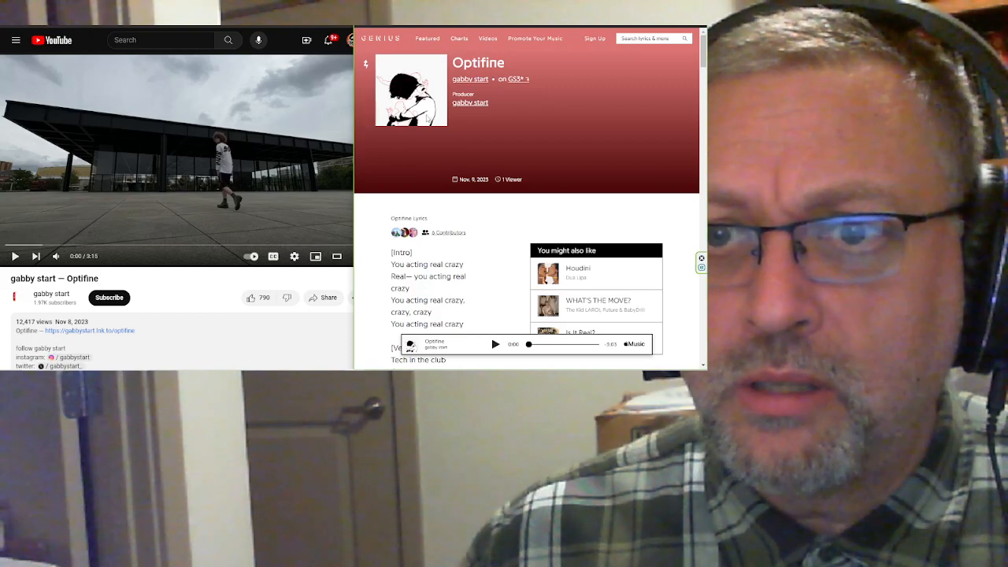
pyautogui.moveTo(460, 149)
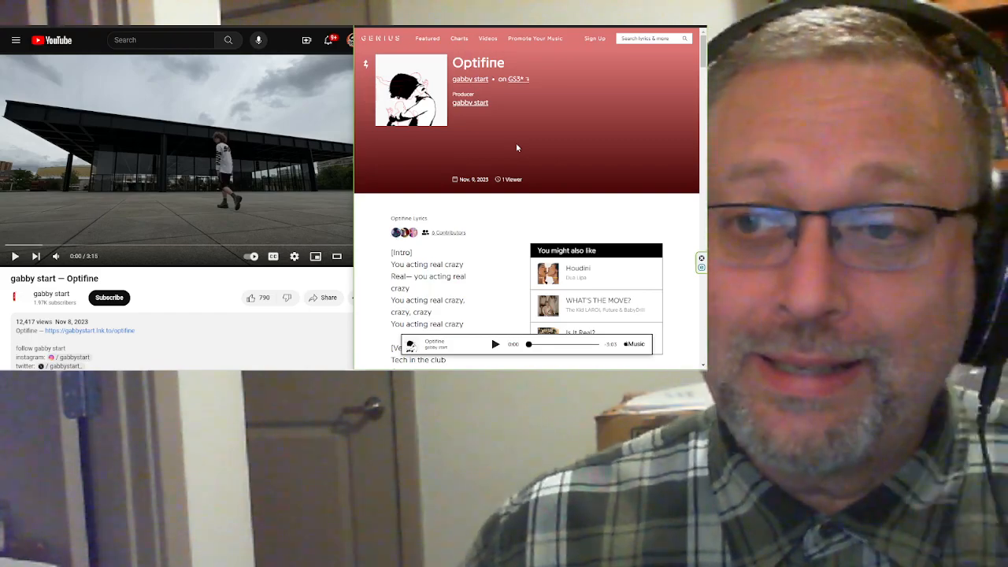
pyautogui.scroll(-3)
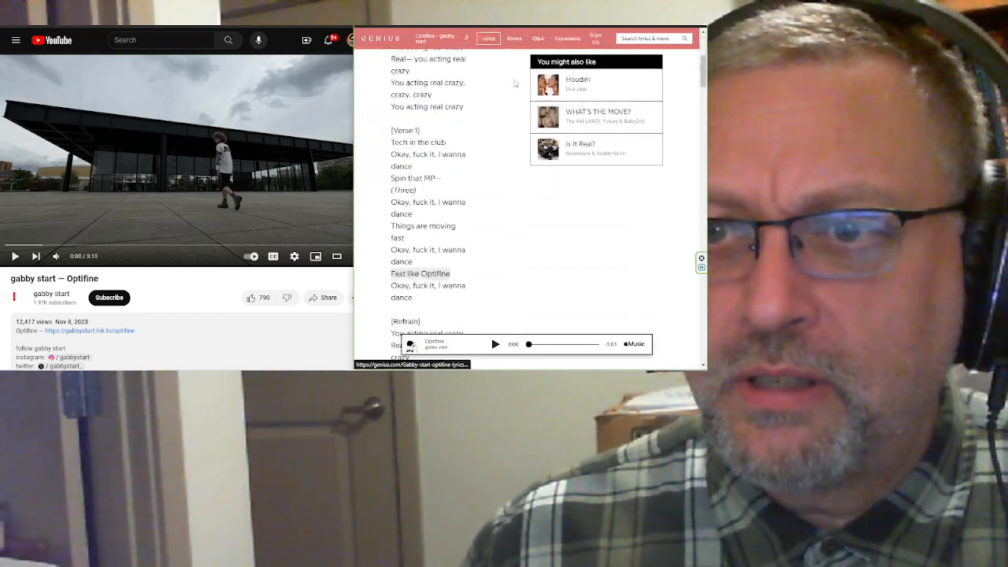
pyautogui.click(539, 37)
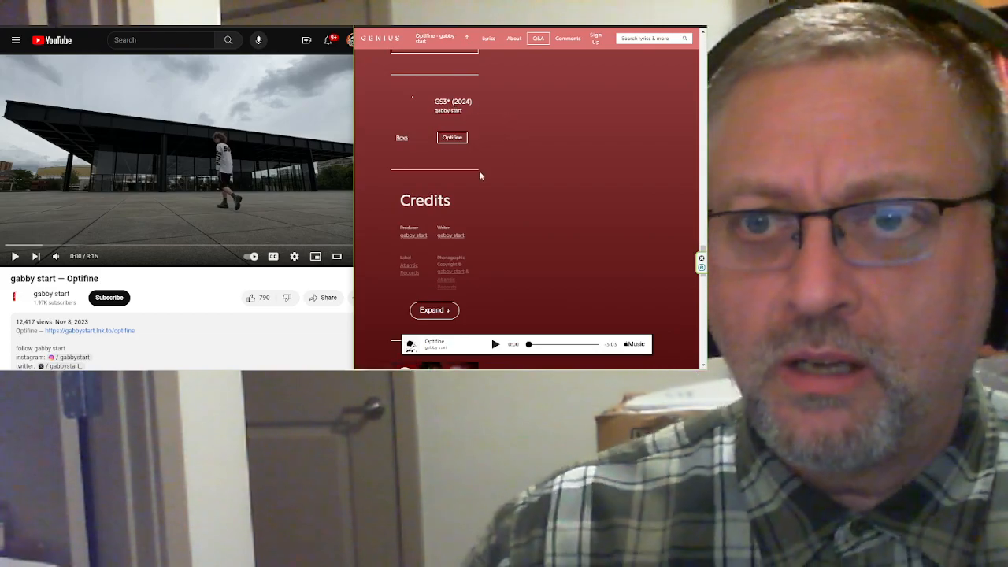
pyautogui.moveTo(441, 110)
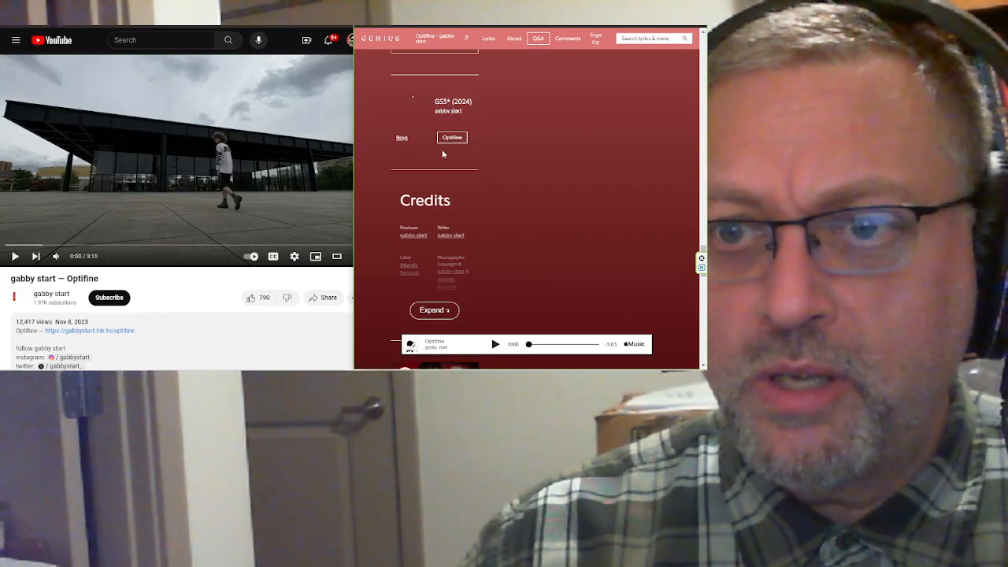
pyautogui.scroll(-3)
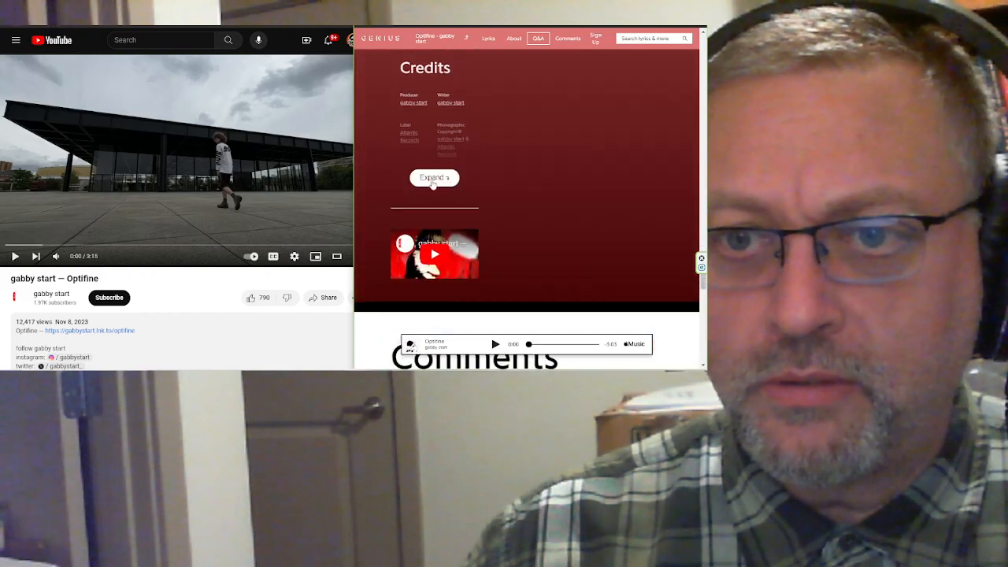
pyautogui.click(435, 176)
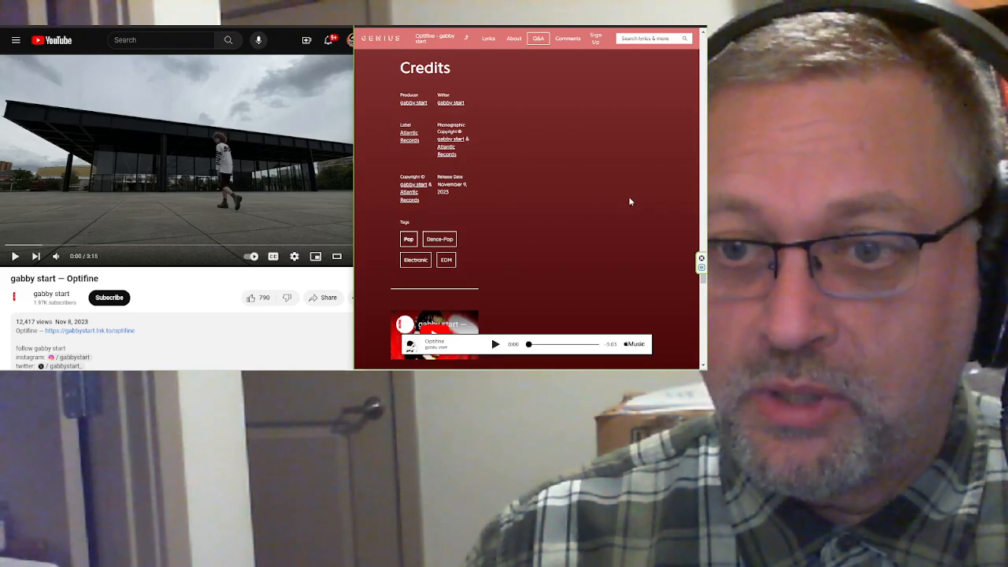
pyautogui.scroll(-3)
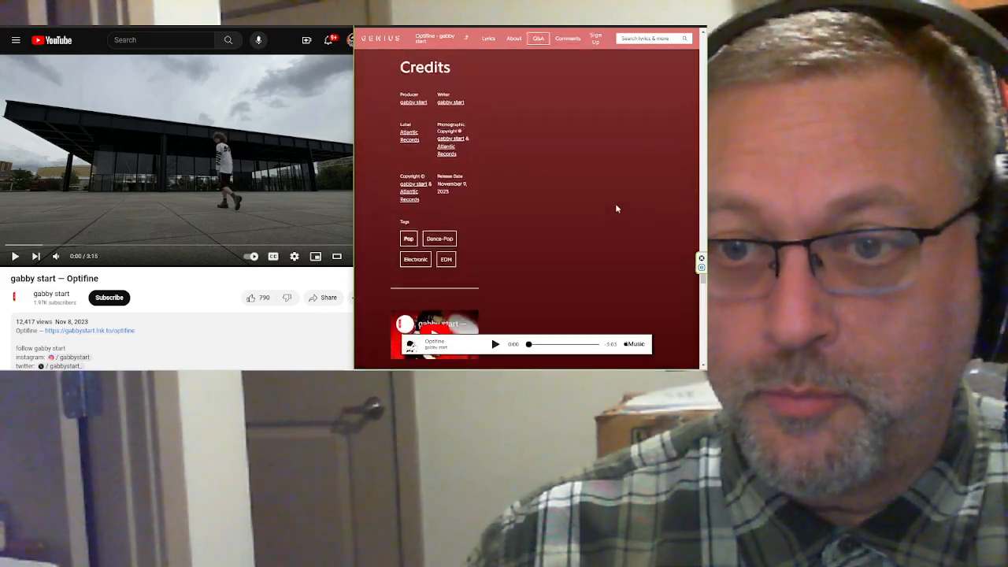
pyautogui.click(488, 38)
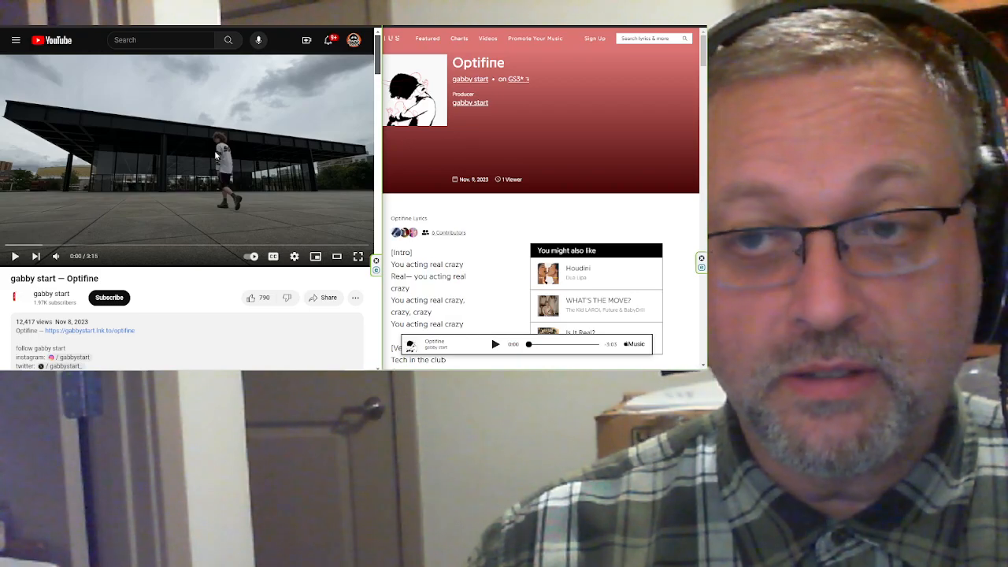
# Scroll the Optifine lyrics down to the chorus while the YouTube video plays
pyautogui.scroll(-3)
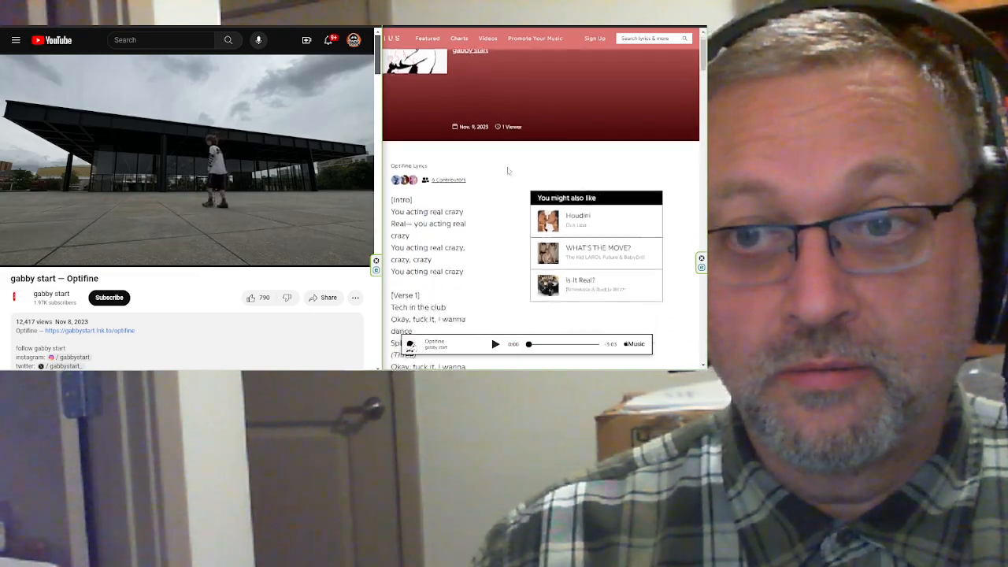
pyautogui.scroll(-3)
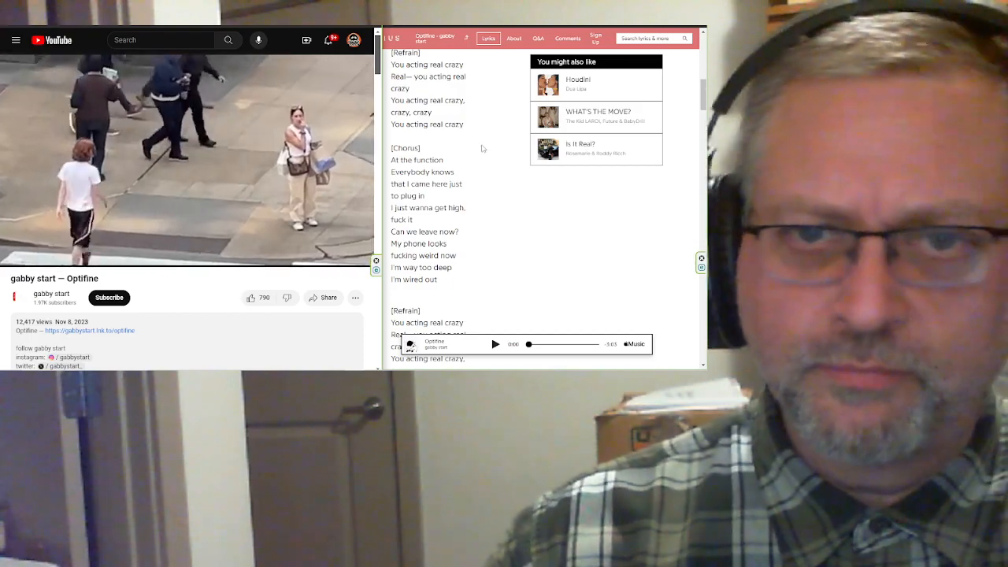
# Scroll the Optifine lyrics in step with the video until the Outro section is in view
pyautogui.scroll(-3)
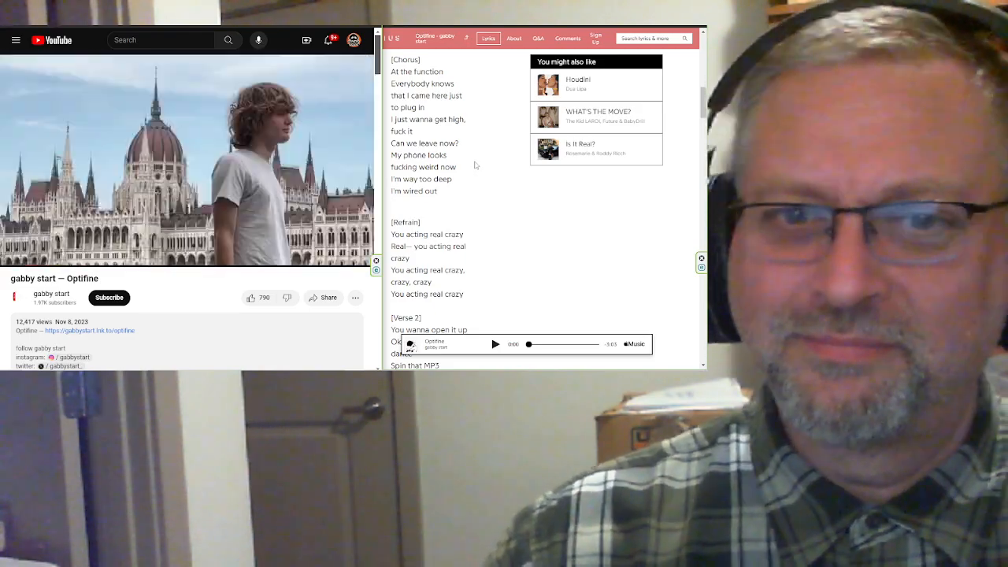
pyautogui.scroll(-3)
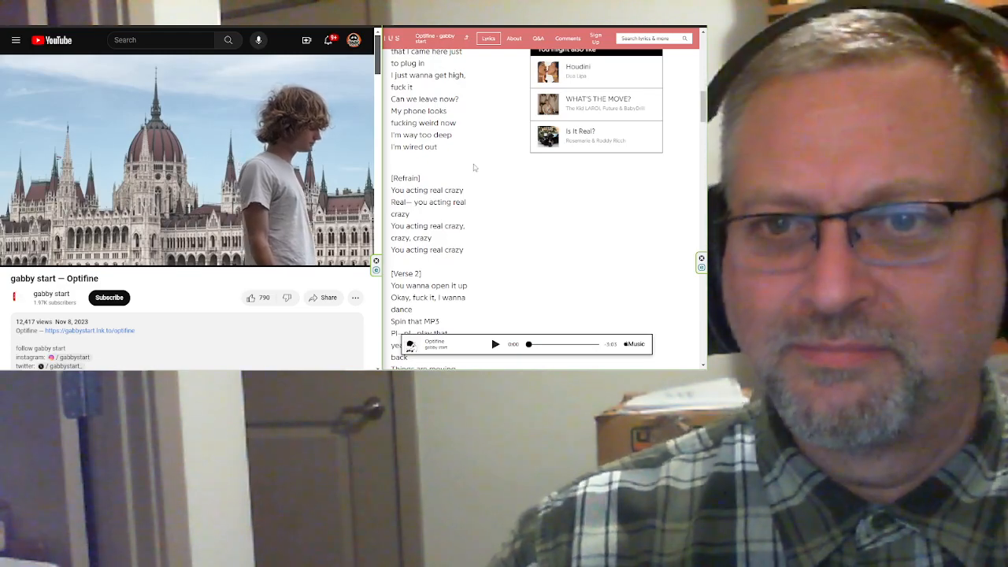
pyautogui.scroll(-3)
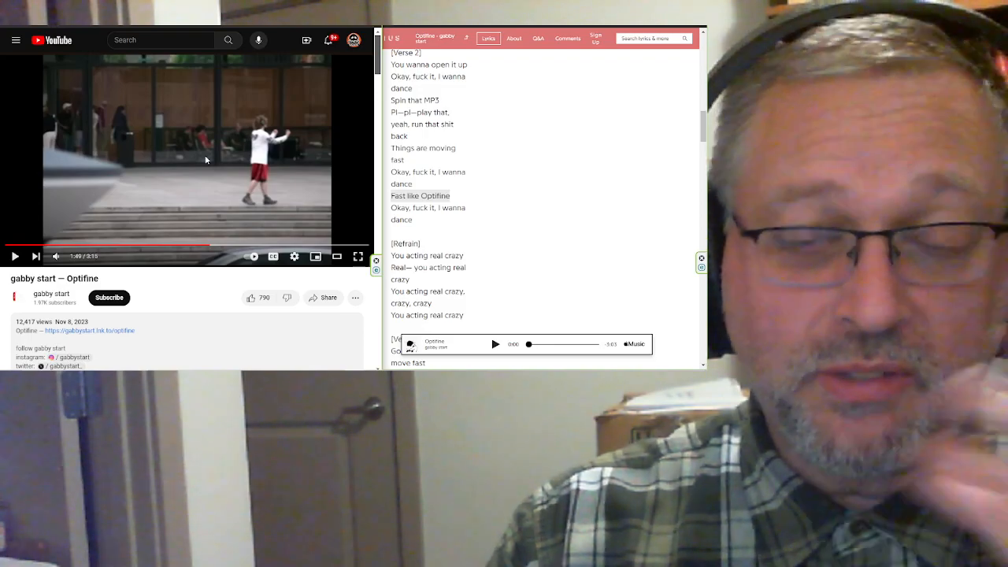
pyautogui.click(186, 160)
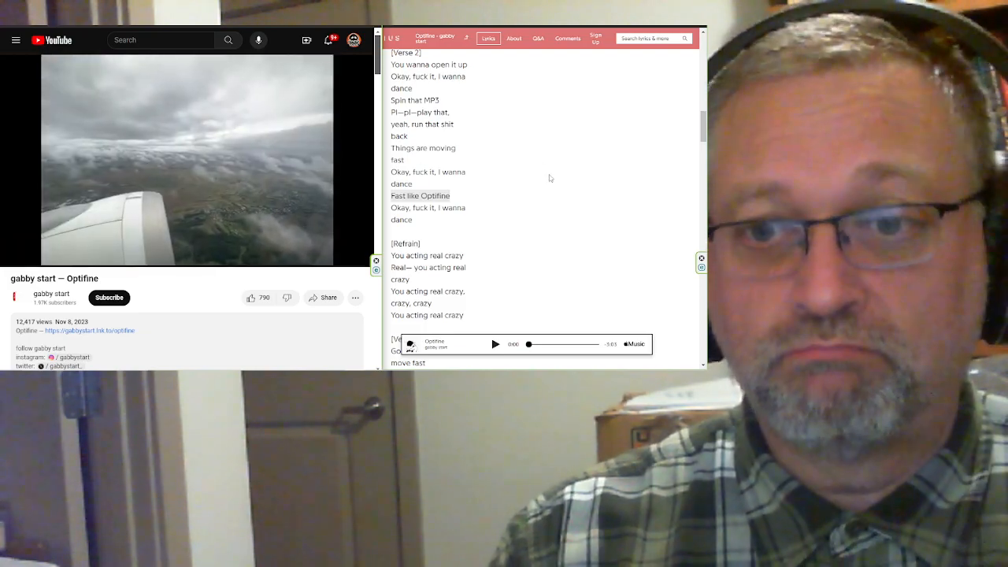
pyautogui.scroll(-3)
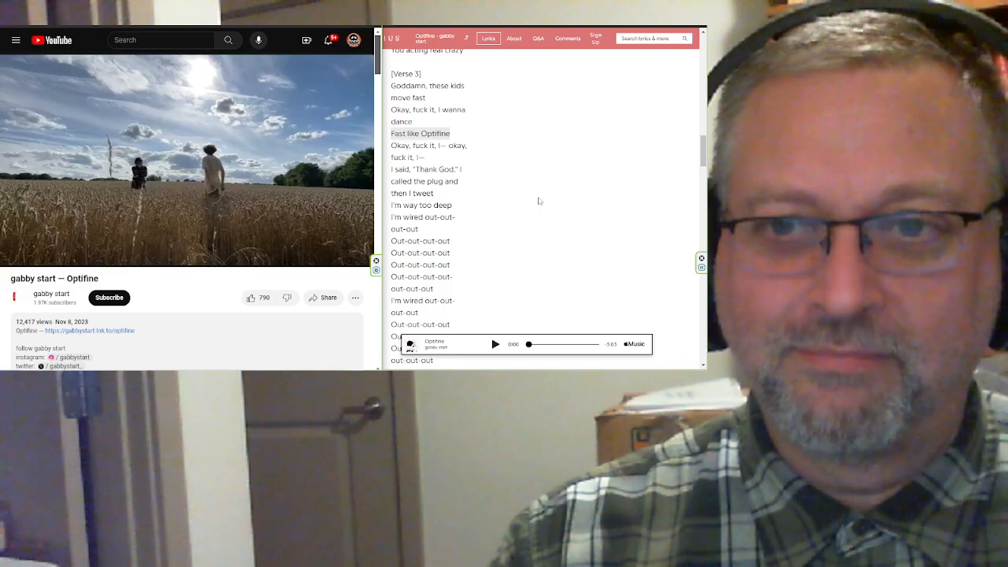
pyautogui.click(421, 133)
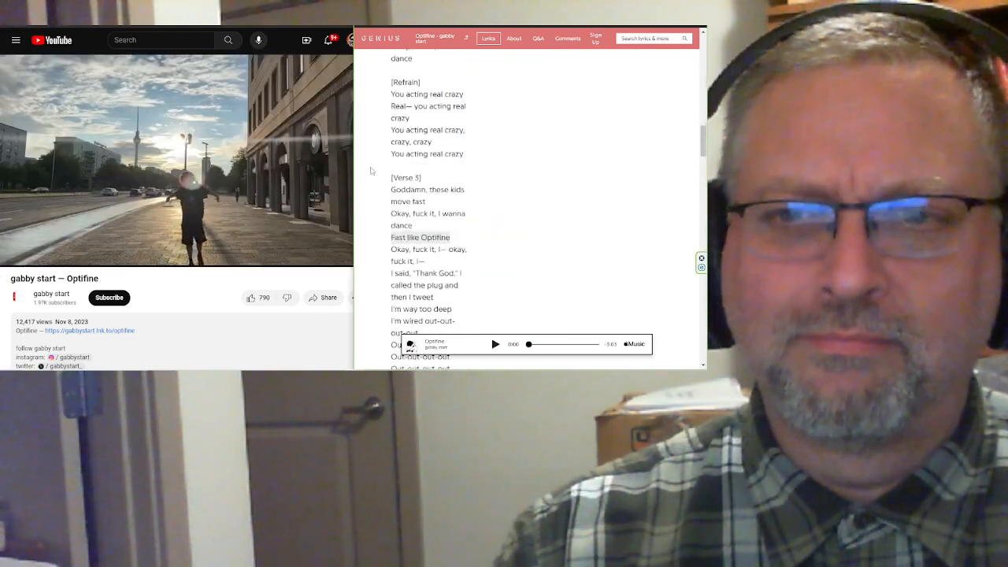
pyautogui.scroll(-3)
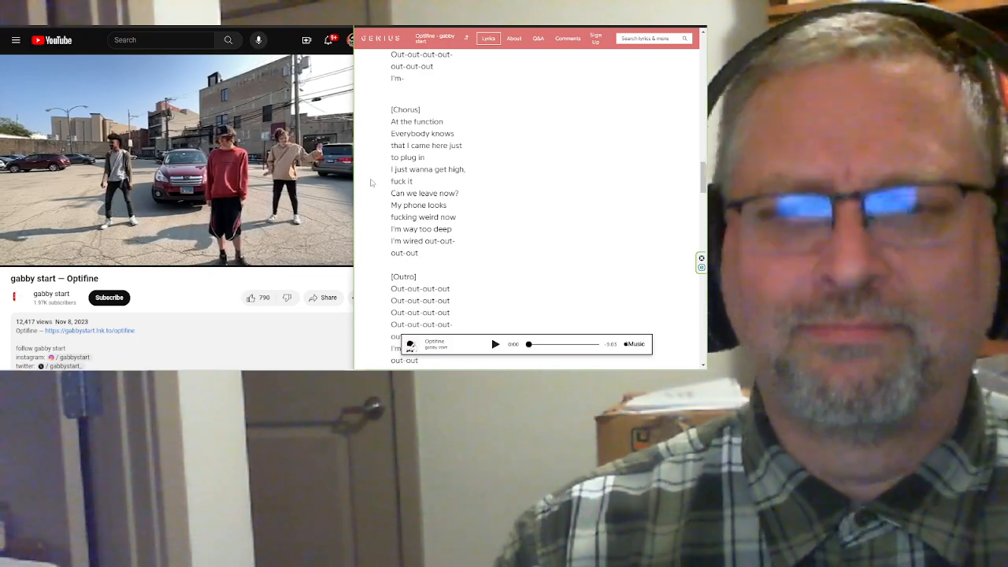
pyautogui.scroll(-3)
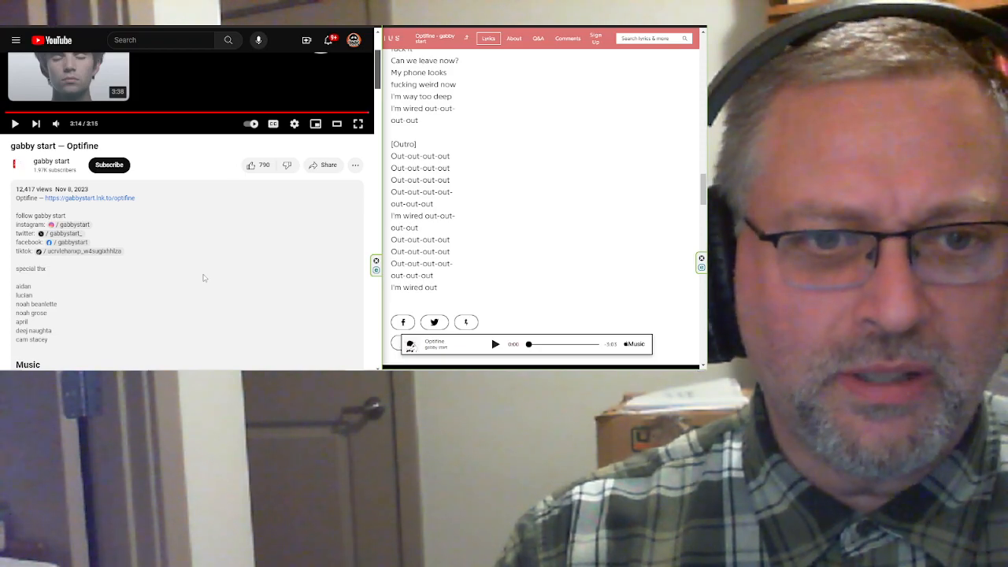
# Scroll the Genius page while the Optifine video finishes on its end screen
pyautogui.scroll(-3)
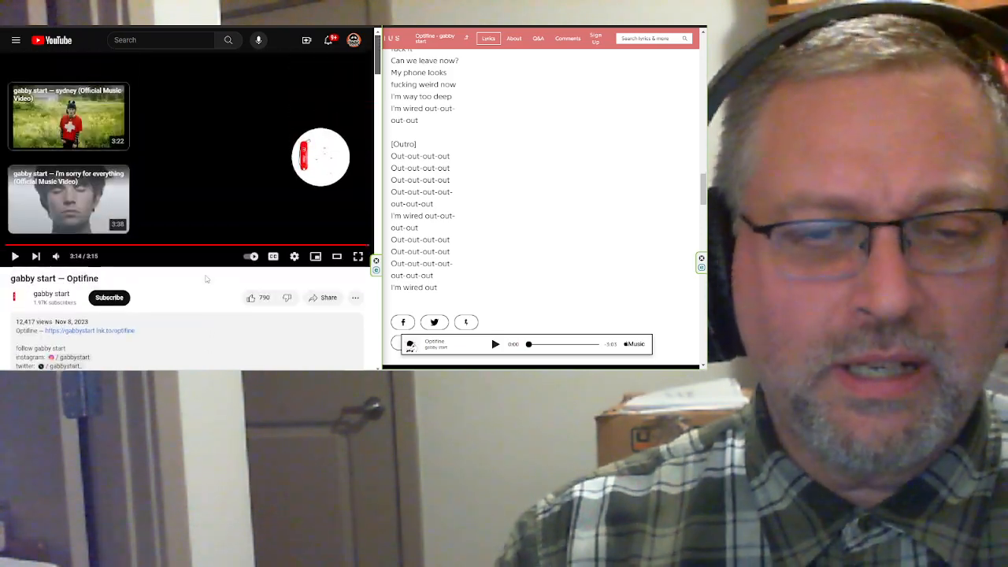
pyautogui.scroll(-3)
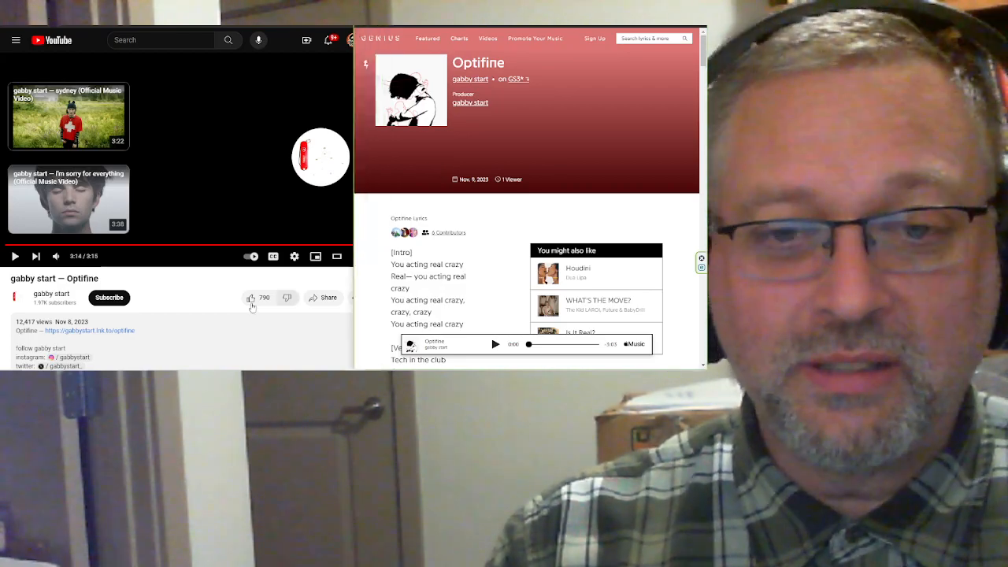
pyautogui.moveTo(460, 205)
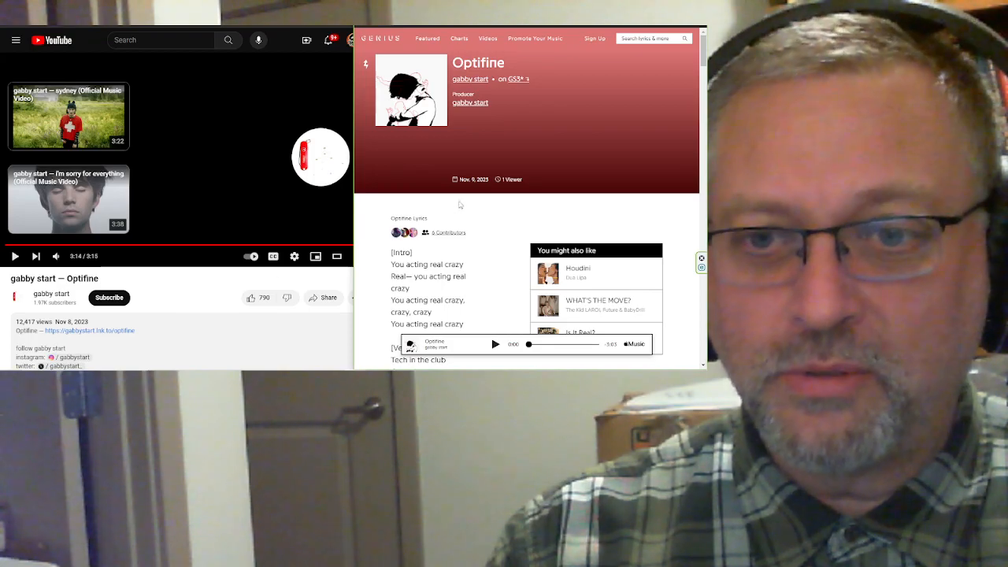
pyautogui.moveTo(469, 78)
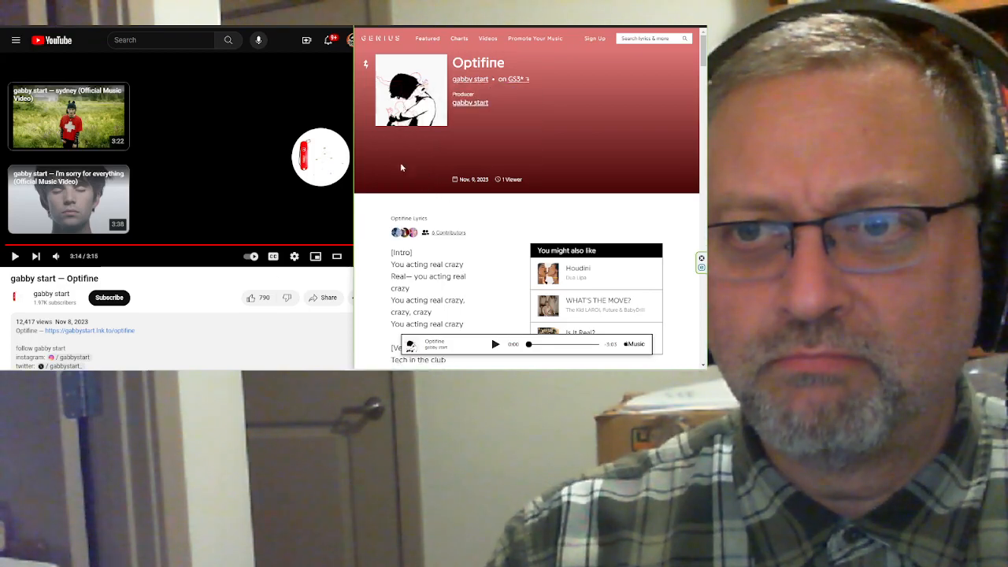
# Scroll through the Optifine Credits and Tags sections, then return to the Lyrics view
pyautogui.scroll(-3)
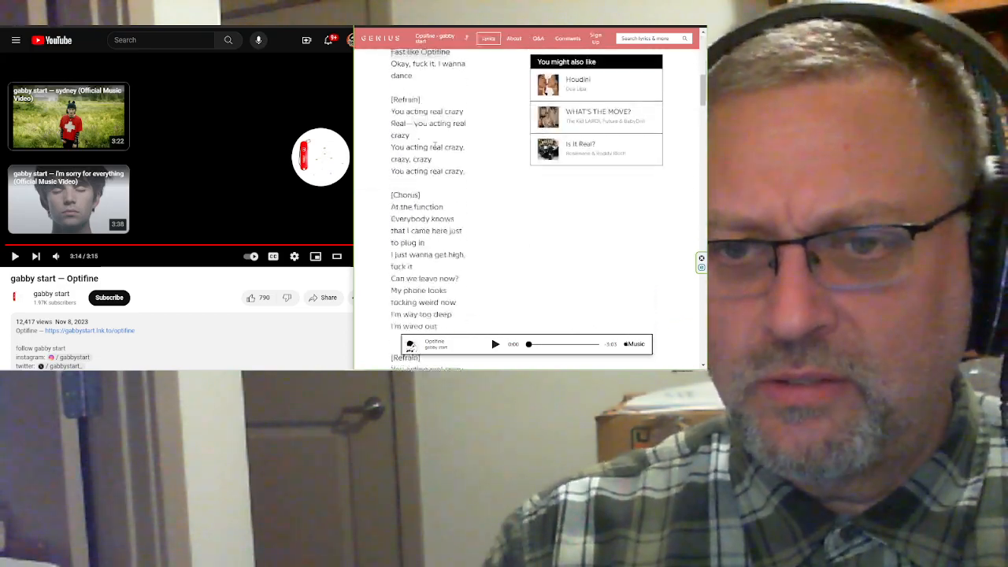
pyautogui.click(514, 38)
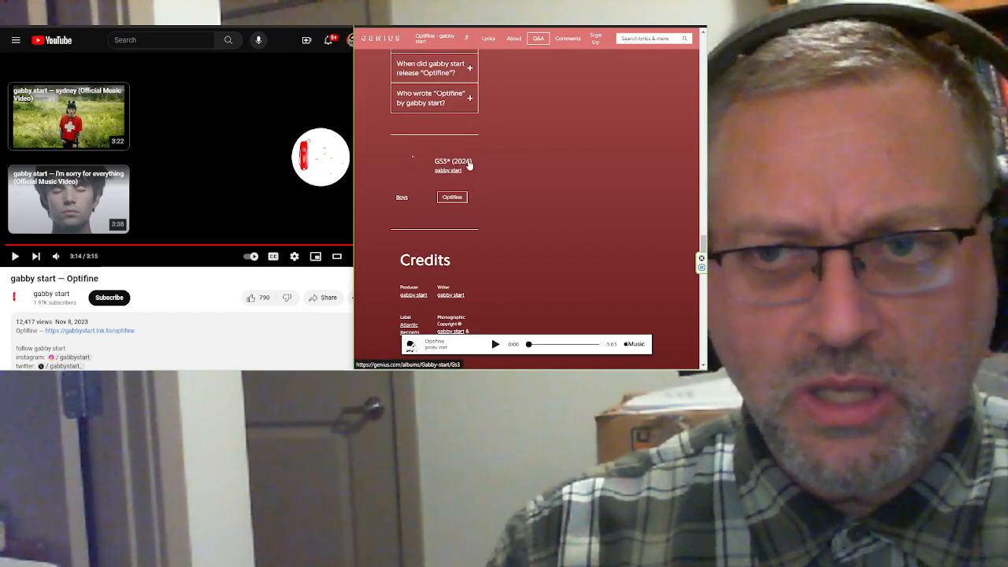
pyautogui.scroll(-3)
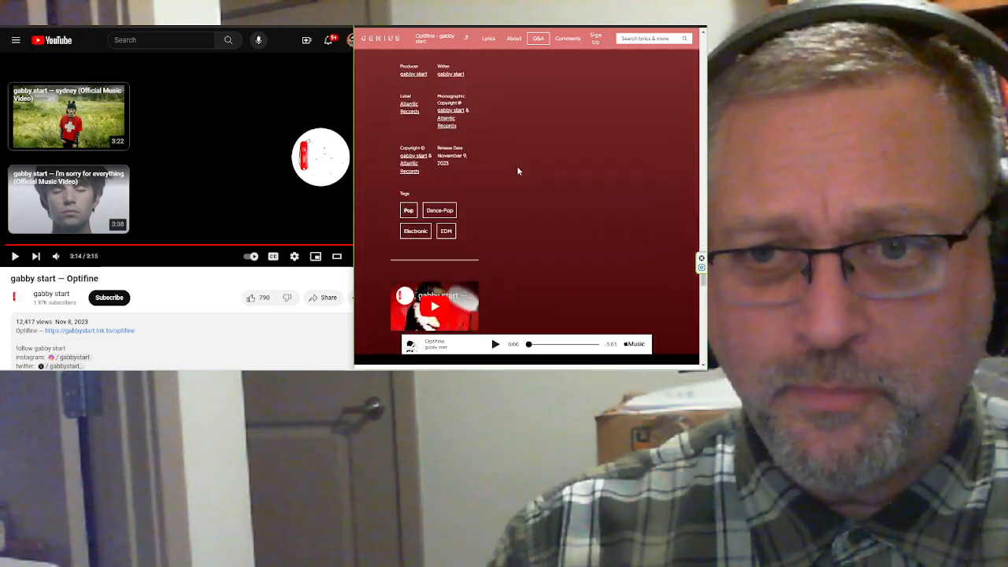
pyautogui.moveTo(450, 173)
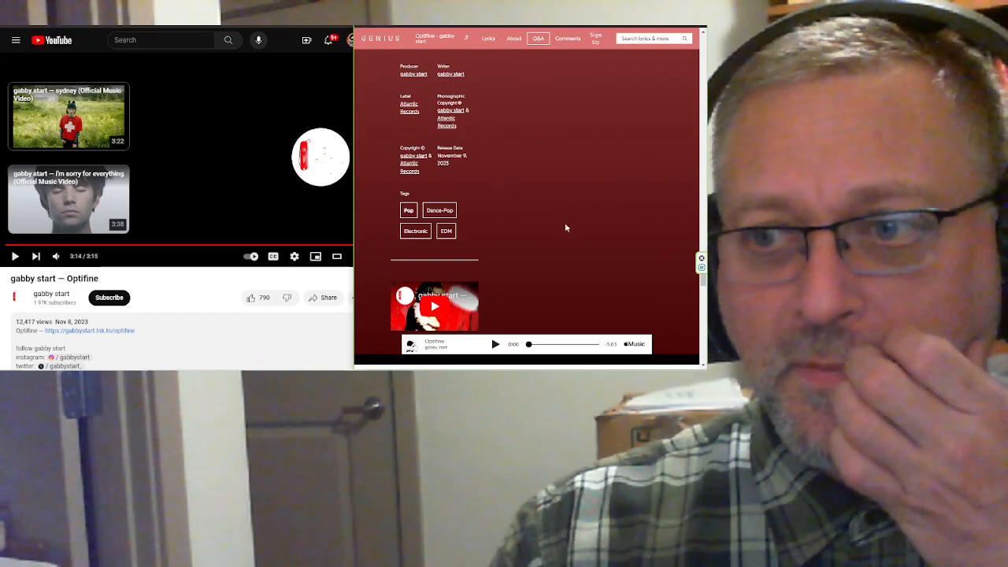
pyautogui.click(488, 38)
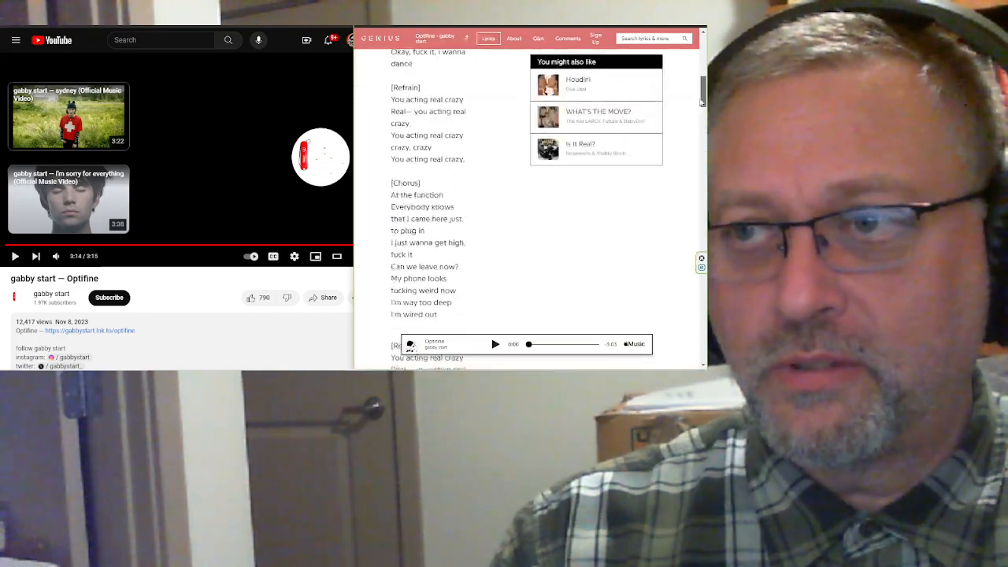